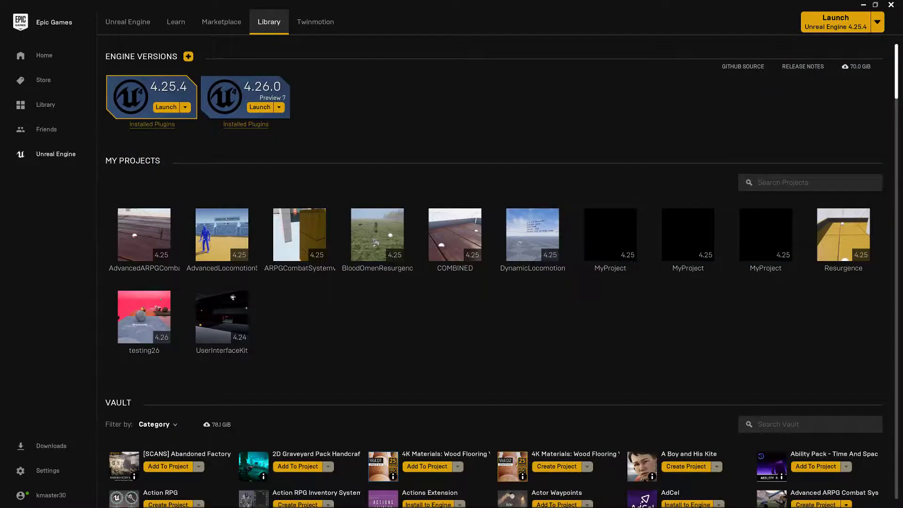
{"action": "mouse_move", "coordinate": [396, 371]}
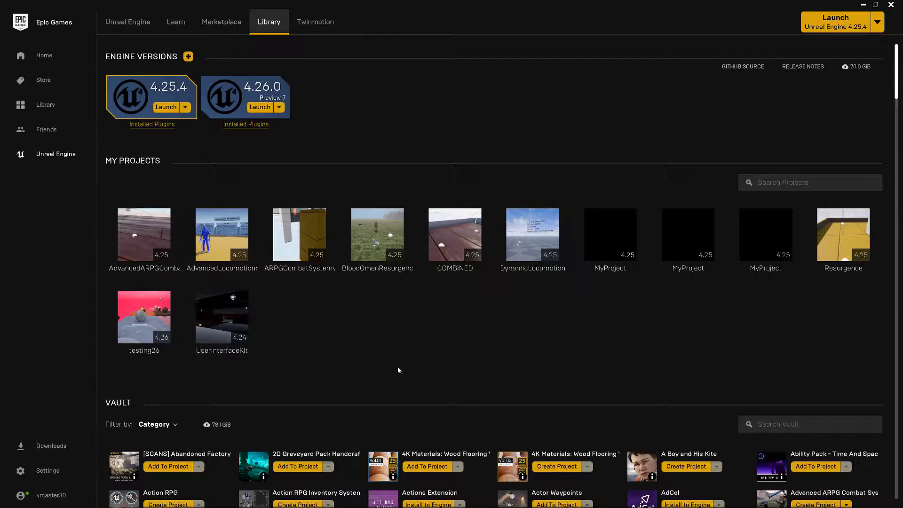
{"action": "mouse_move", "coordinate": [427, 368]}
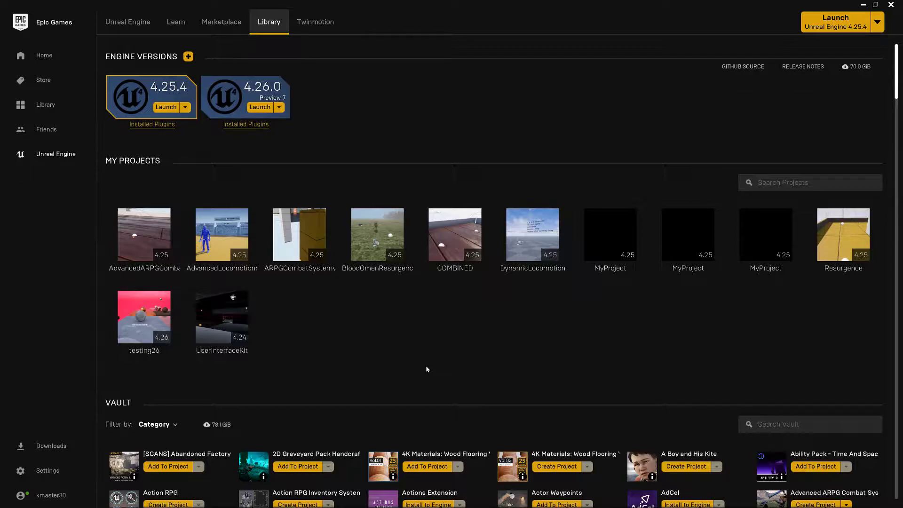
{"action": "mouse_move", "coordinate": [476, 303]}
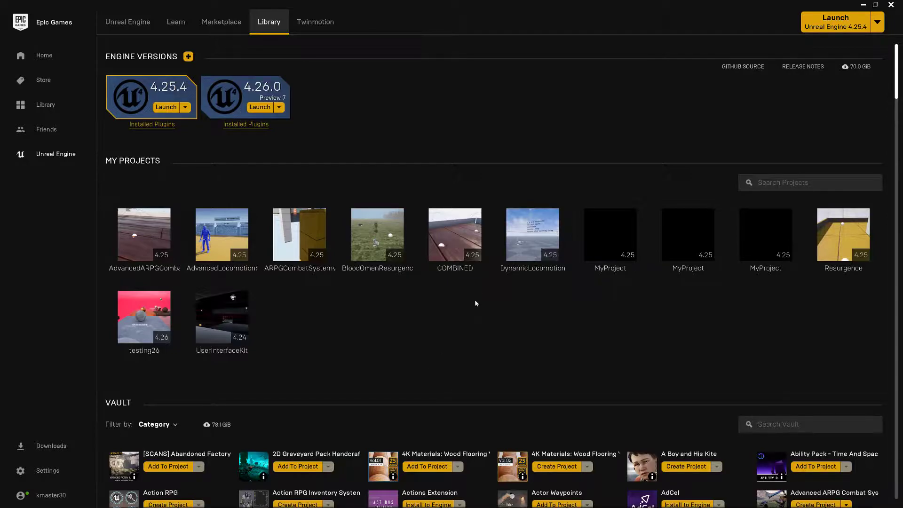
{"action": "mouse_move", "coordinate": [461, 355]}
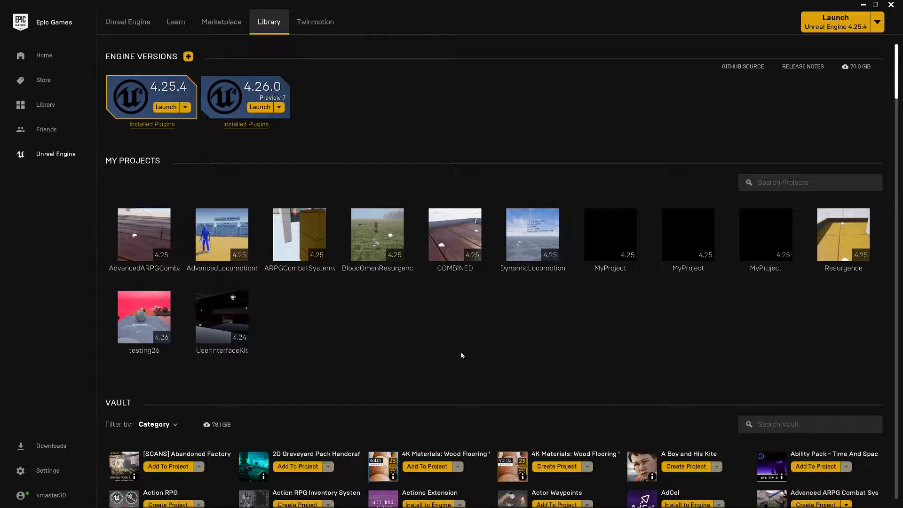
Launch the COMBINED project and let CombatSystemTestLevel load in the editor.
{"action": "double_click", "coordinate": [455, 235]}
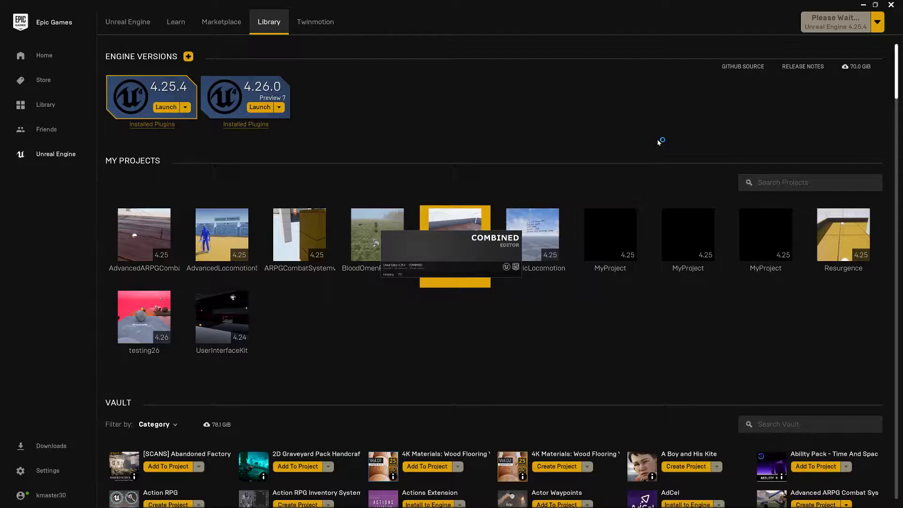
{"action": "left_click", "coordinate": [167, 107]}
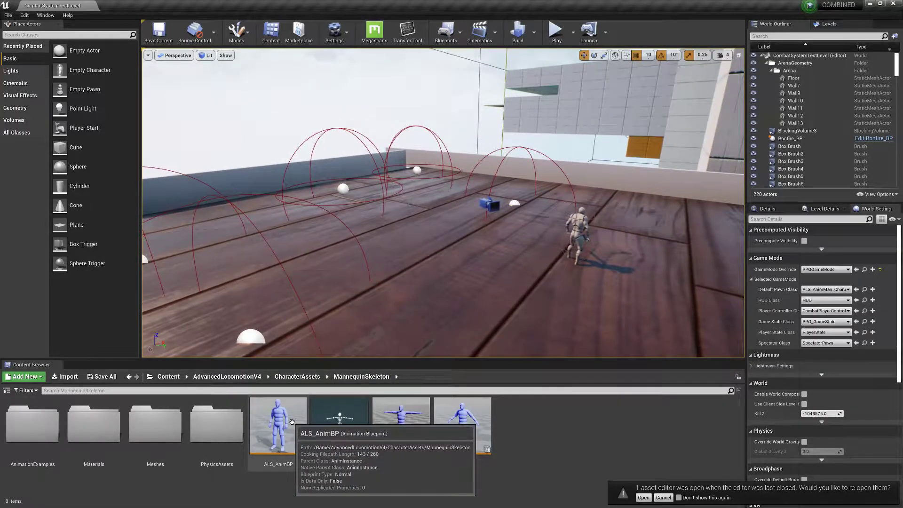
Open ALS_AnimBP from the MannequinSkeleton folder in the Content Browser.
{"action": "double_click", "coordinate": [278, 425]}
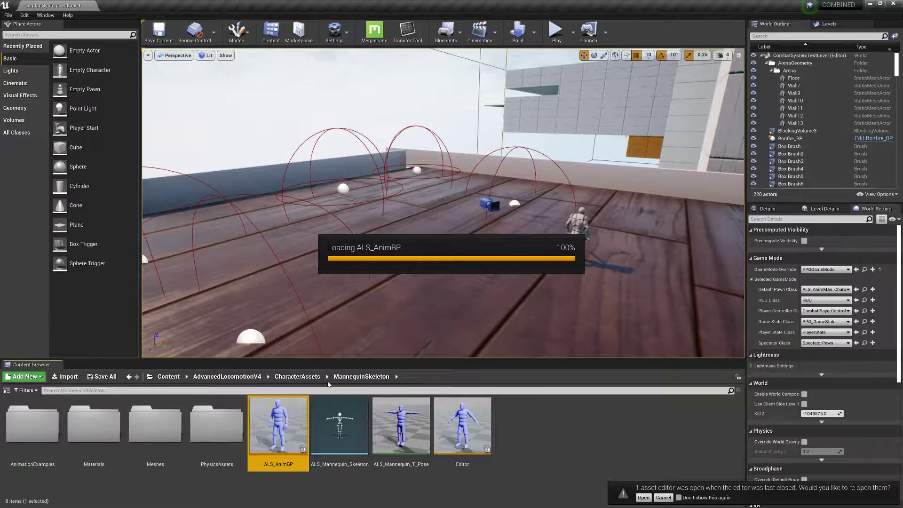
{"action": "double_click", "coordinate": [278, 424]}
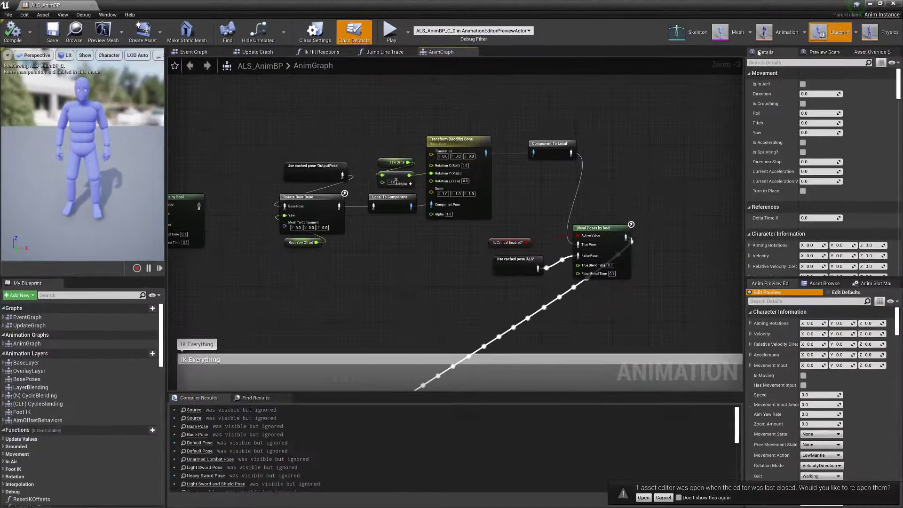
View ALS_AnimBP's Update Graph with its character reference and movement-check groups.
{"action": "left_click", "coordinate": [259, 51]}
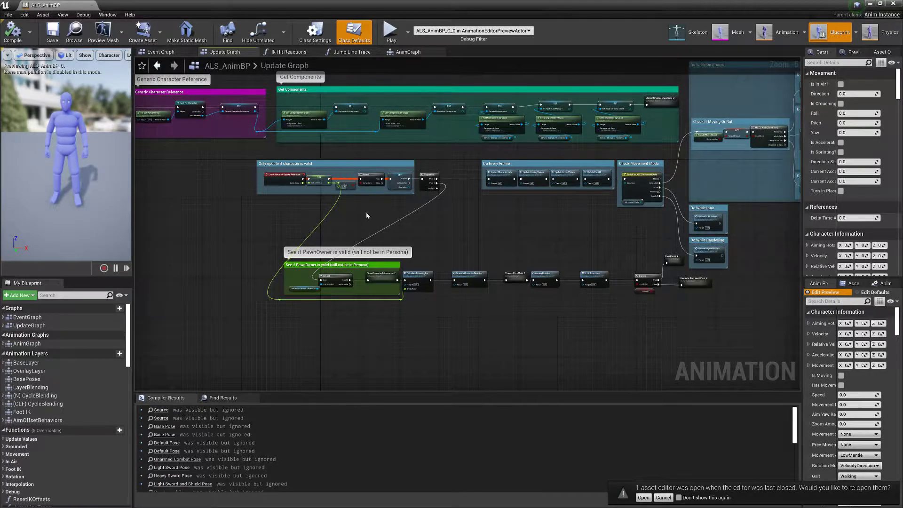
{"action": "mouse_move", "coordinate": [406, 52]}
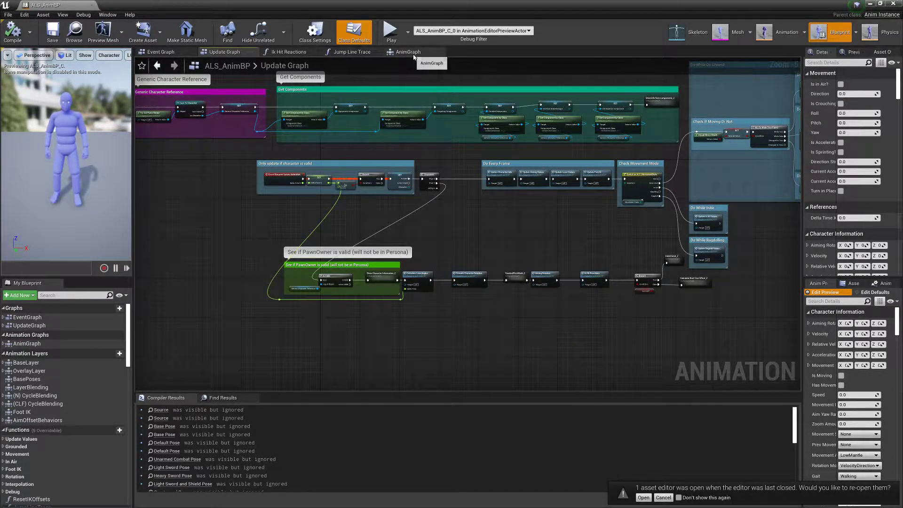
Survey the full AnimGraph, from ground locomotion and sword poses to IK Everything.
{"action": "left_click", "coordinate": [406, 51]}
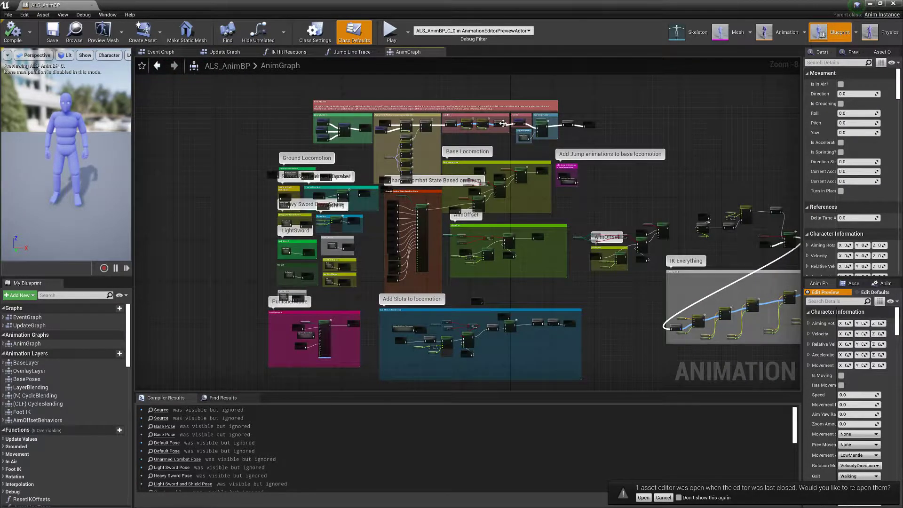
{"action": "mouse_move", "coordinate": [497, 131]}
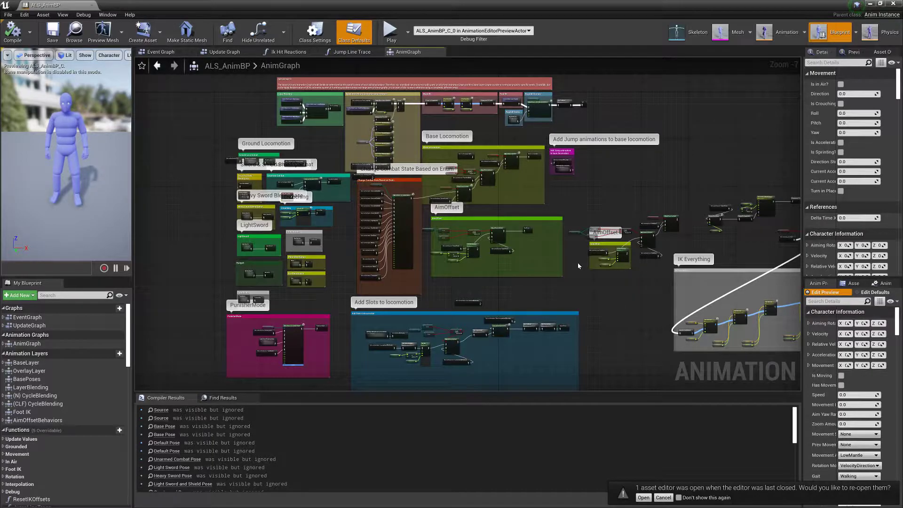
{"action": "mouse_move", "coordinate": [668, 203]}
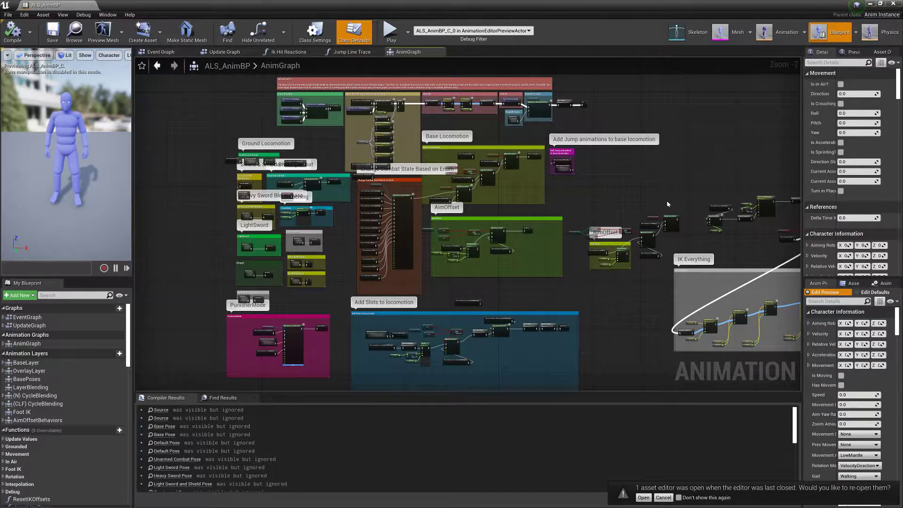
{"action": "mouse_move", "coordinate": [605, 204]}
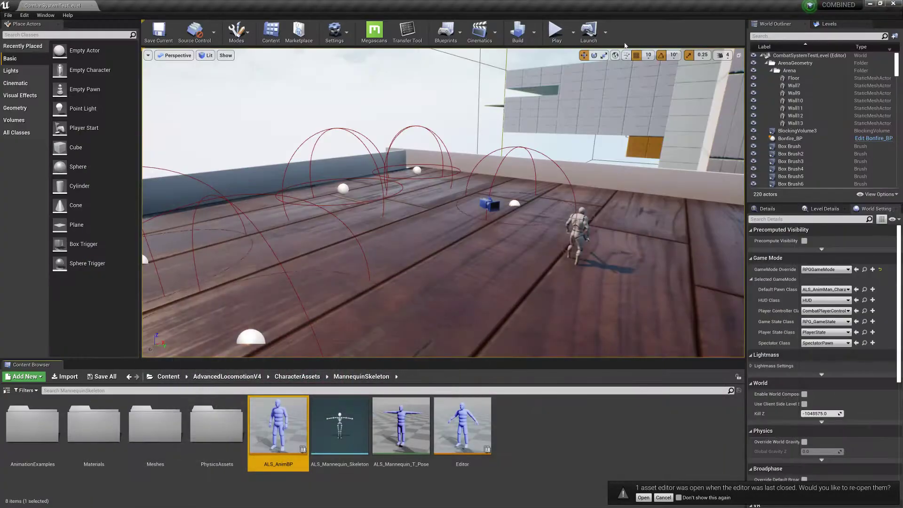
Play the level in the editor and pick up an item with E.
{"action": "left_click", "coordinate": [554, 31]}
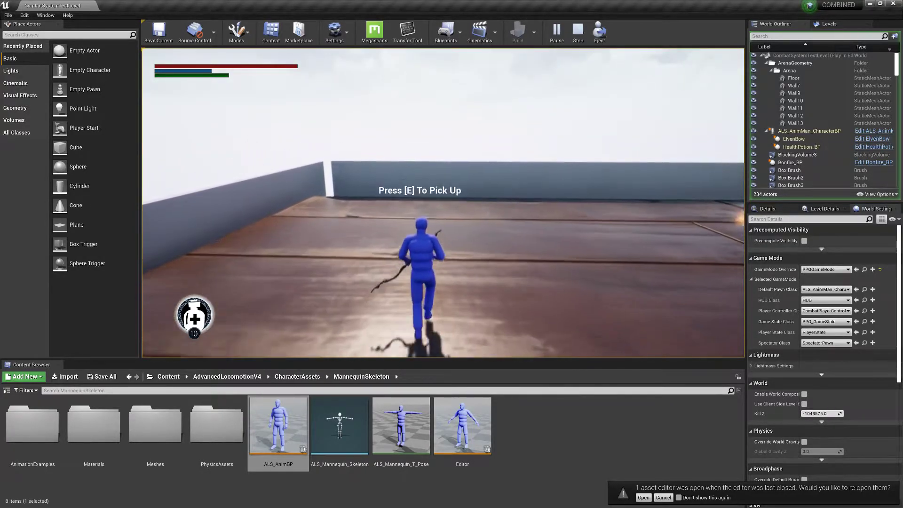
{"action": "key", "text": "e"}
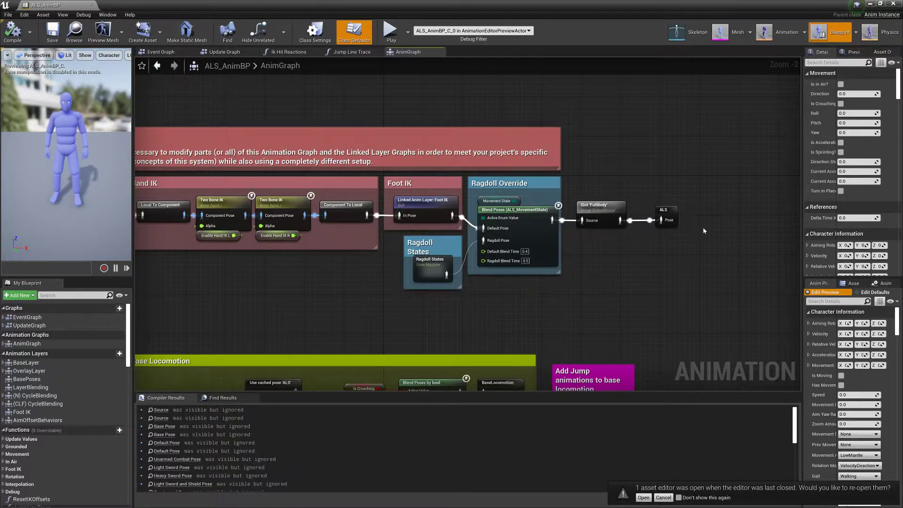
{"action": "mouse_move", "coordinate": [585, 283]}
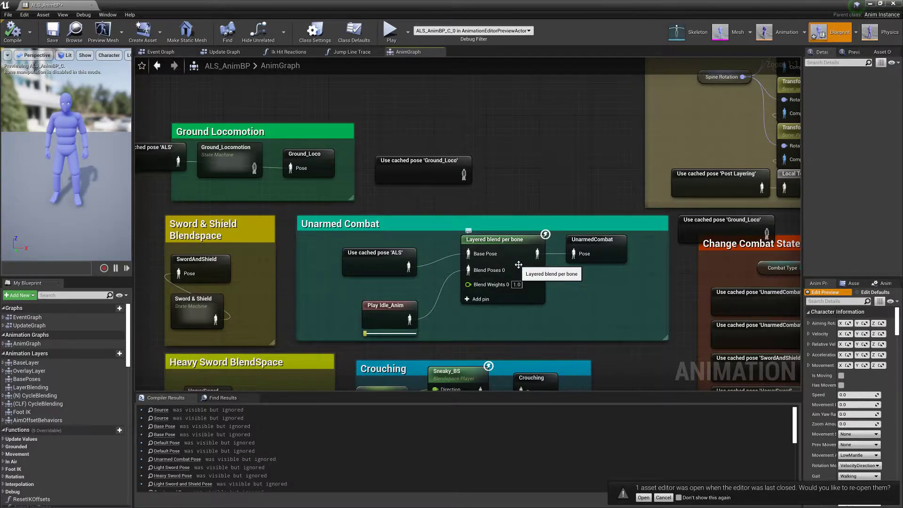
{"action": "mouse_move", "coordinate": [398, 216]}
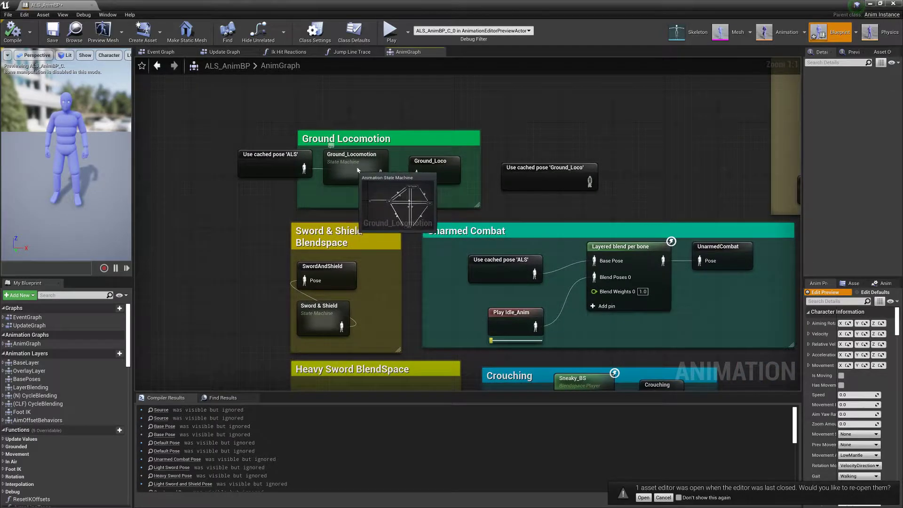
{"action": "left_click", "coordinate": [353, 161]}
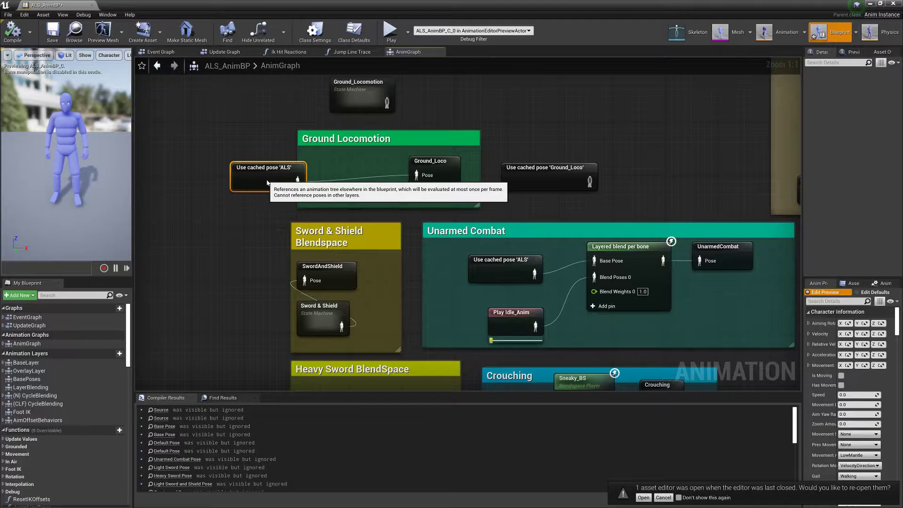
{"action": "scroll", "scroll_direction": "down", "scroll_amount": 3}
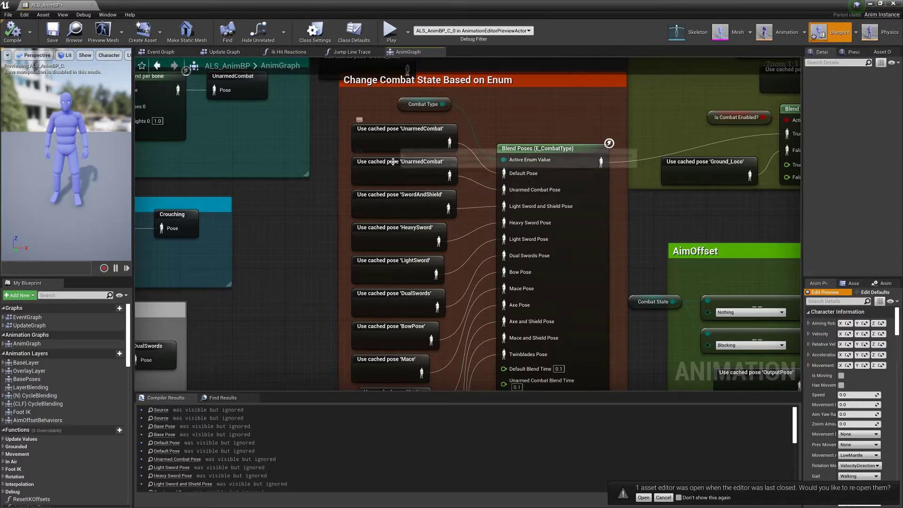
{"action": "mouse_move", "coordinate": [522, 173]}
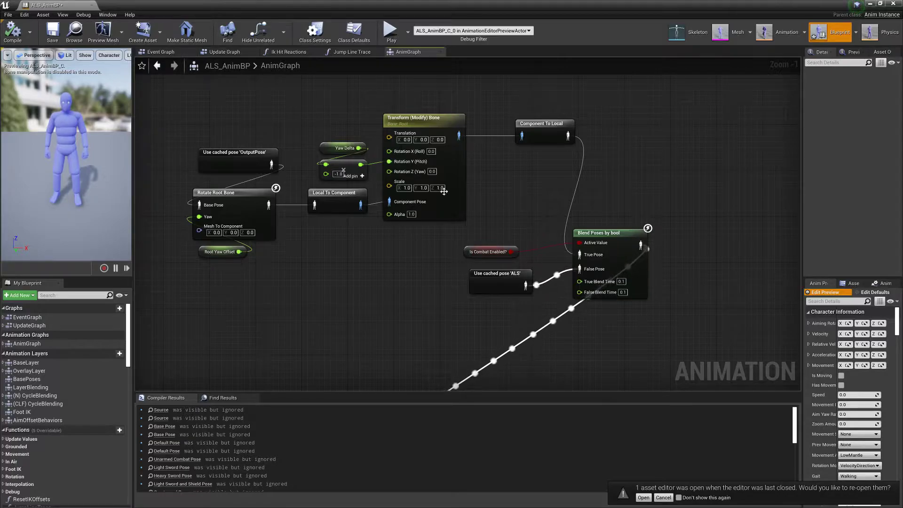
{"action": "mouse_move", "coordinate": [415, 244]}
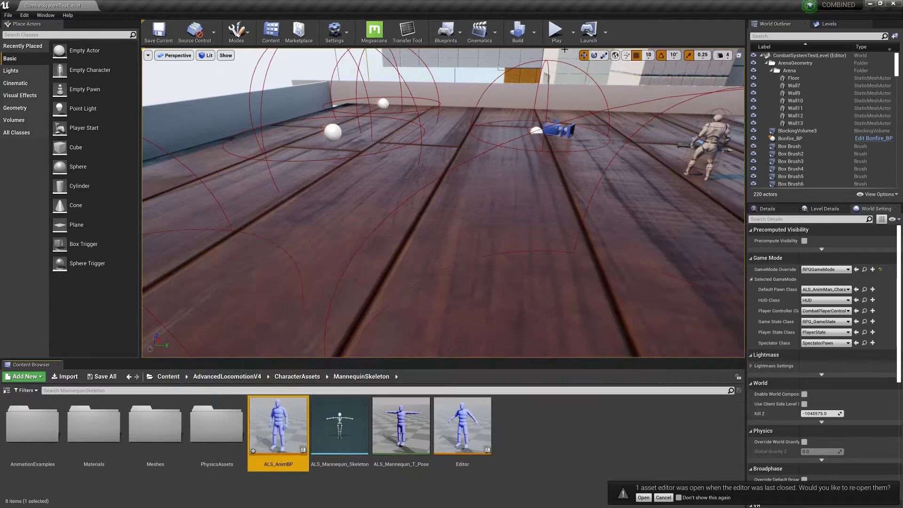
{"action": "left_click", "coordinate": [555, 31]}
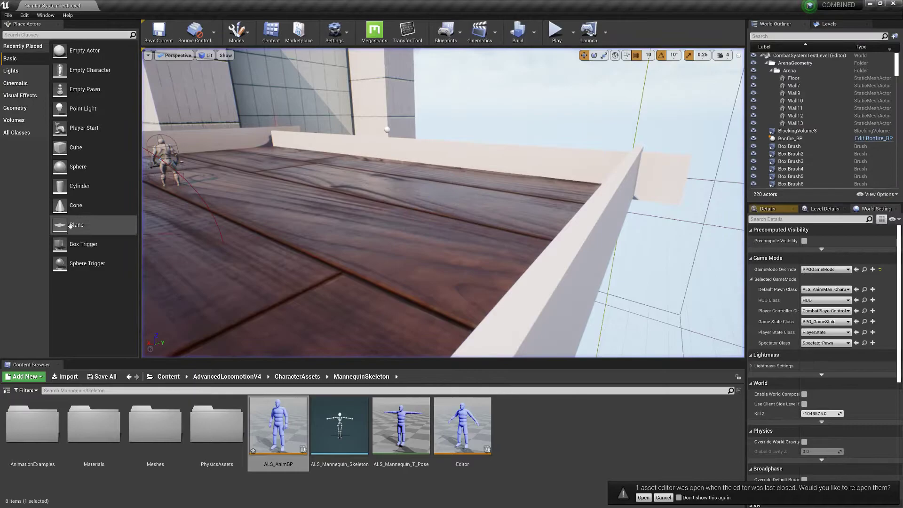
{"action": "double_click", "coordinate": [278, 425]}
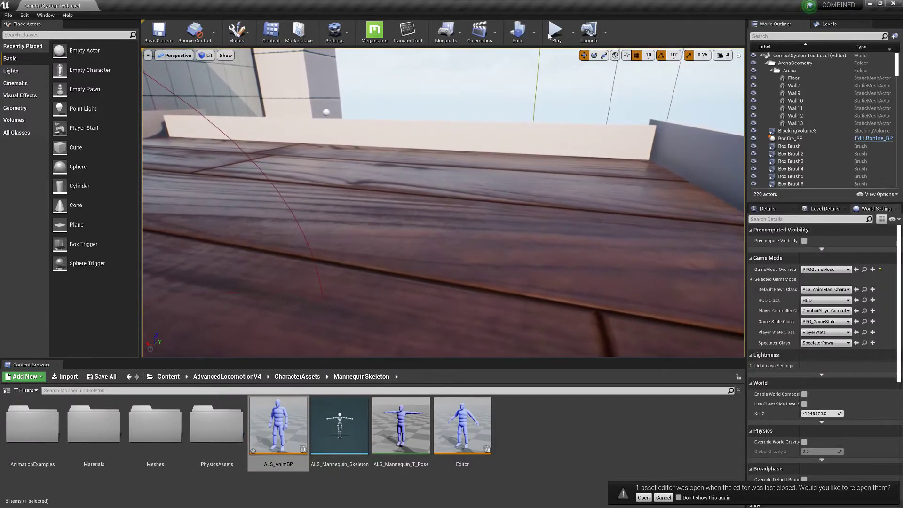
{"action": "left_click", "coordinate": [554, 29]}
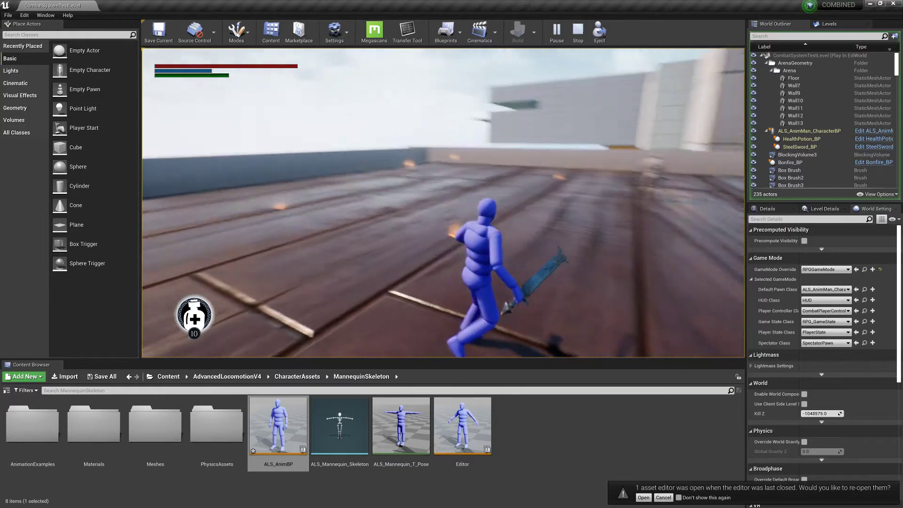
Stop the play session and reopen ALS_AnimBP from the Content Browser.
{"action": "left_click", "coordinate": [577, 31]}
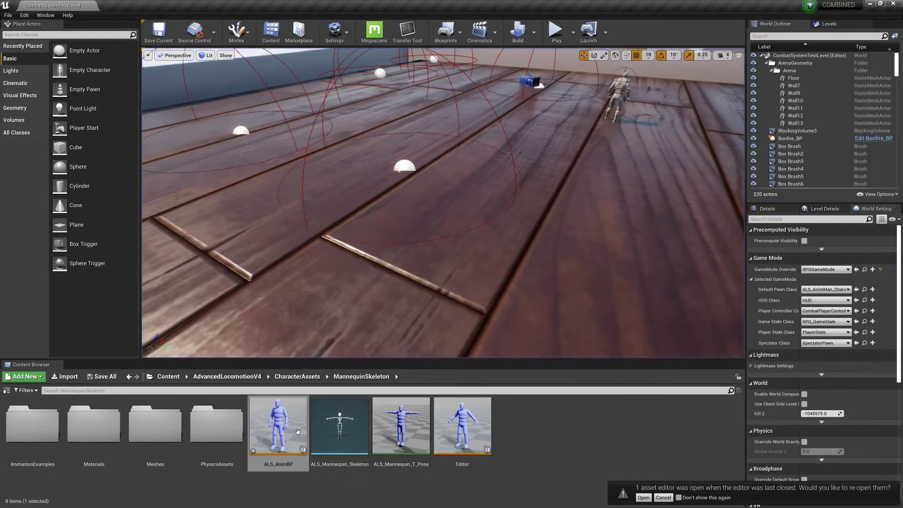
{"action": "double_click", "coordinate": [278, 425]}
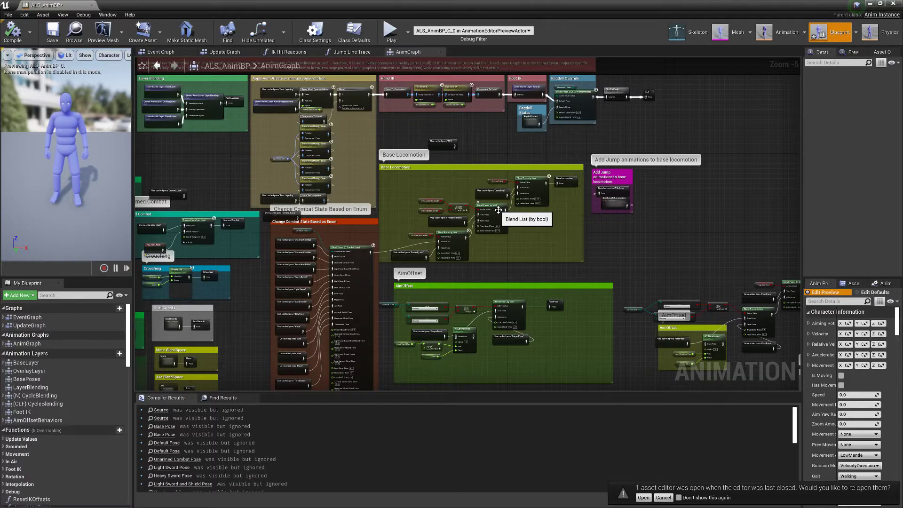
{"action": "mouse_move", "coordinate": [474, 148]}
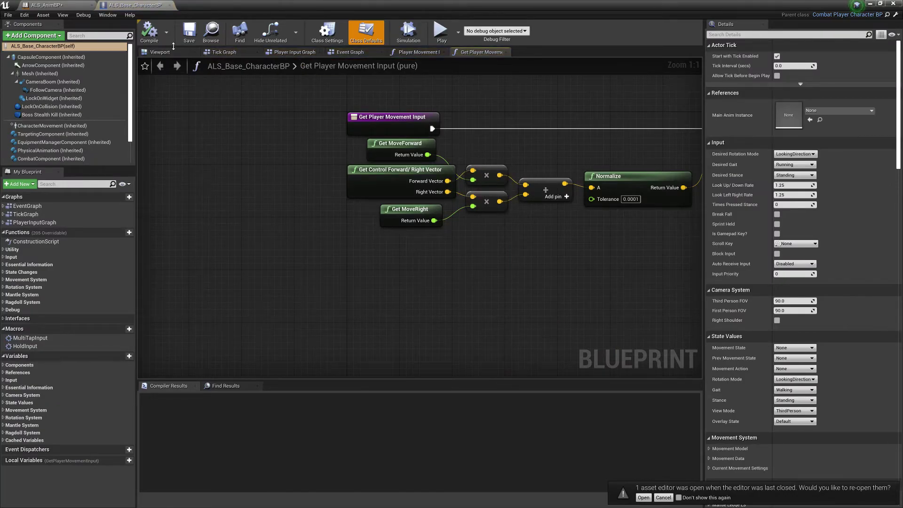
Show the mannequin preview and scroll Details to the ALS_Character and PlayerCharacter tags.
{"action": "left_click", "coordinate": [159, 52]}
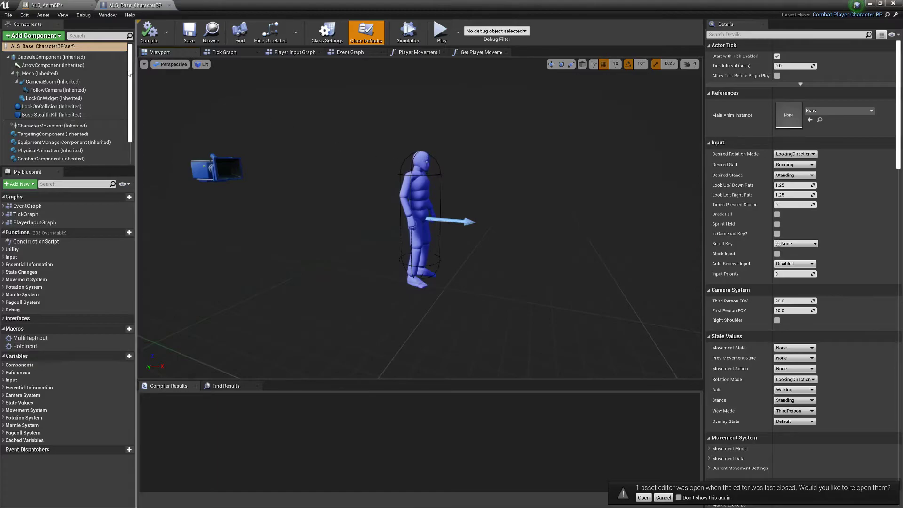
{"action": "mouse_move", "coordinate": [42, 45]}
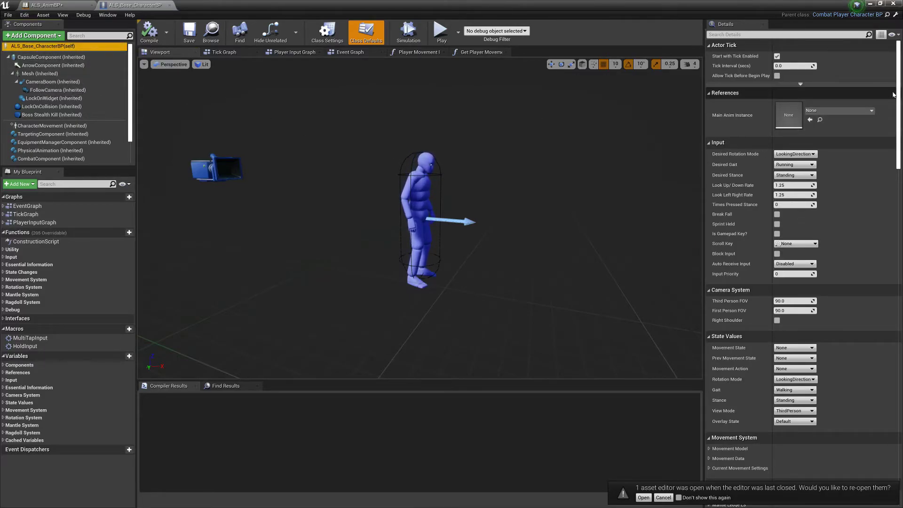
{"action": "scroll", "scroll_direction": "down", "scroll_amount": 3}
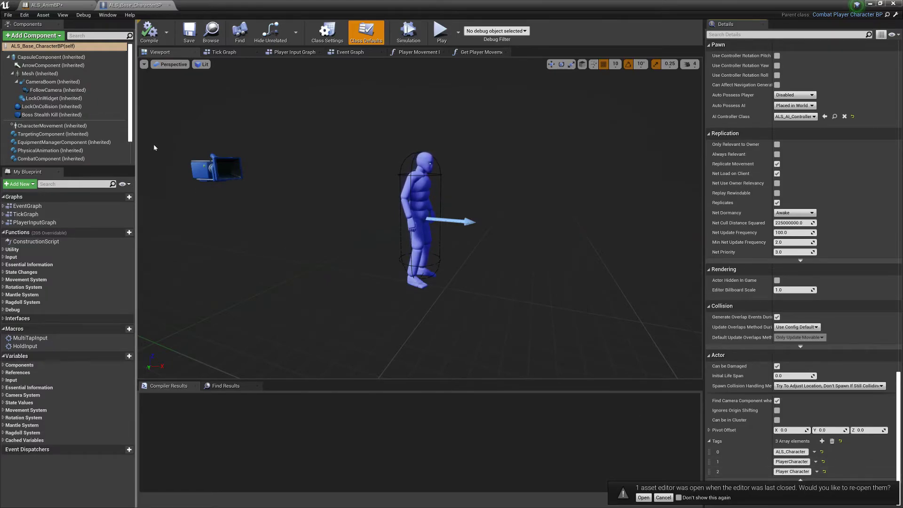
Select CapsuleComponent to view its collision settings and Pawn Capsule tag.
{"action": "left_click", "coordinate": [51, 56]}
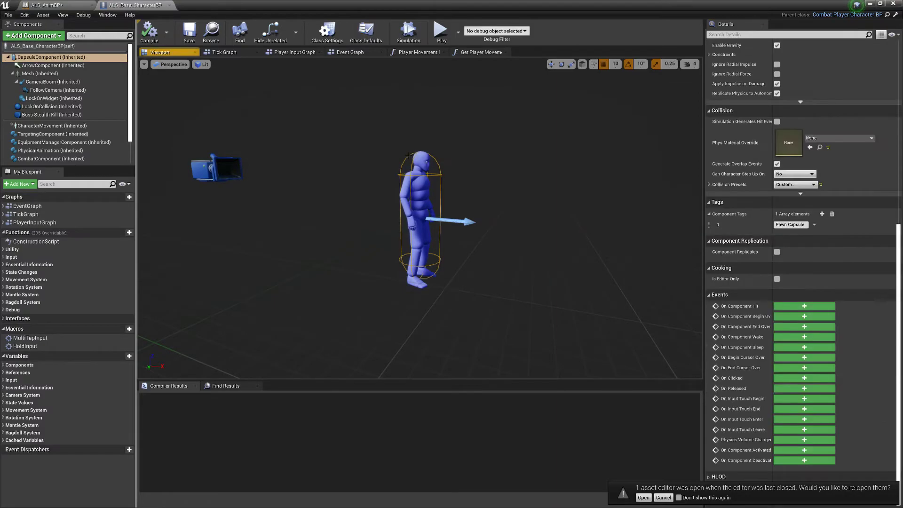
{"action": "mouse_move", "coordinate": [791, 223]}
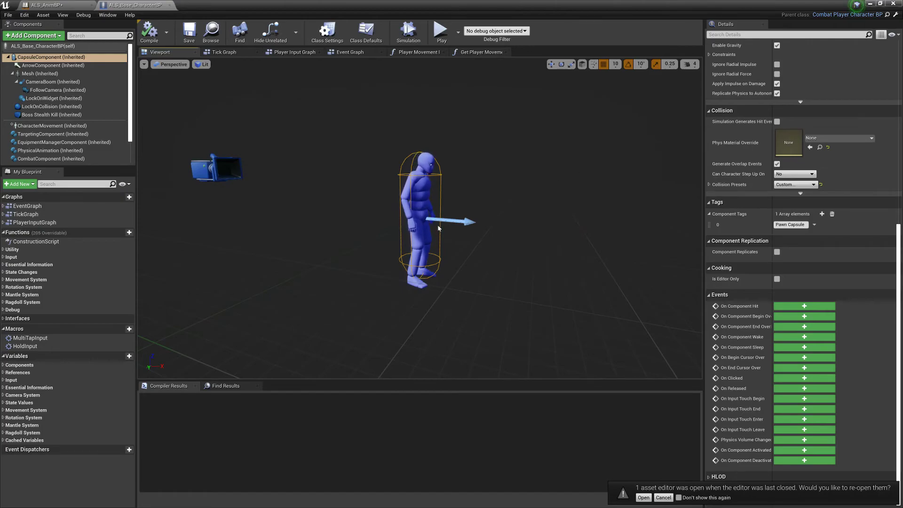
{"action": "mouse_move", "coordinate": [495, 240]}
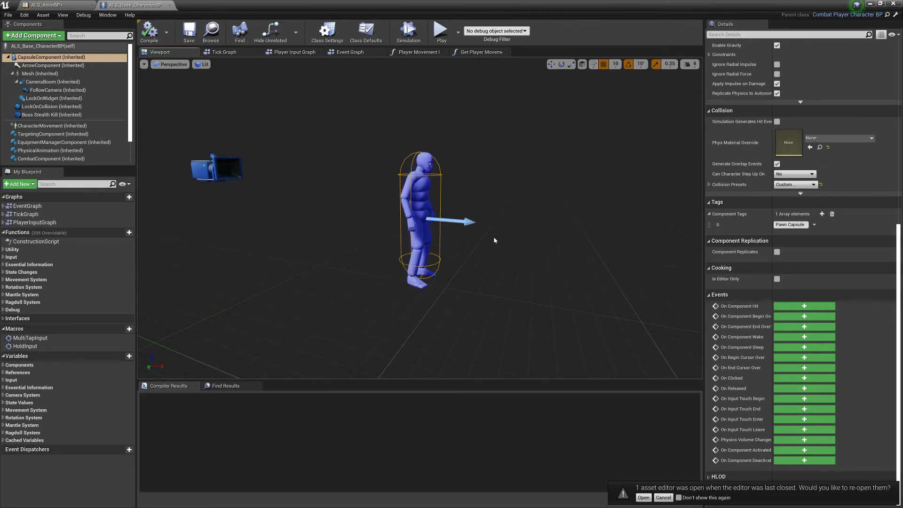